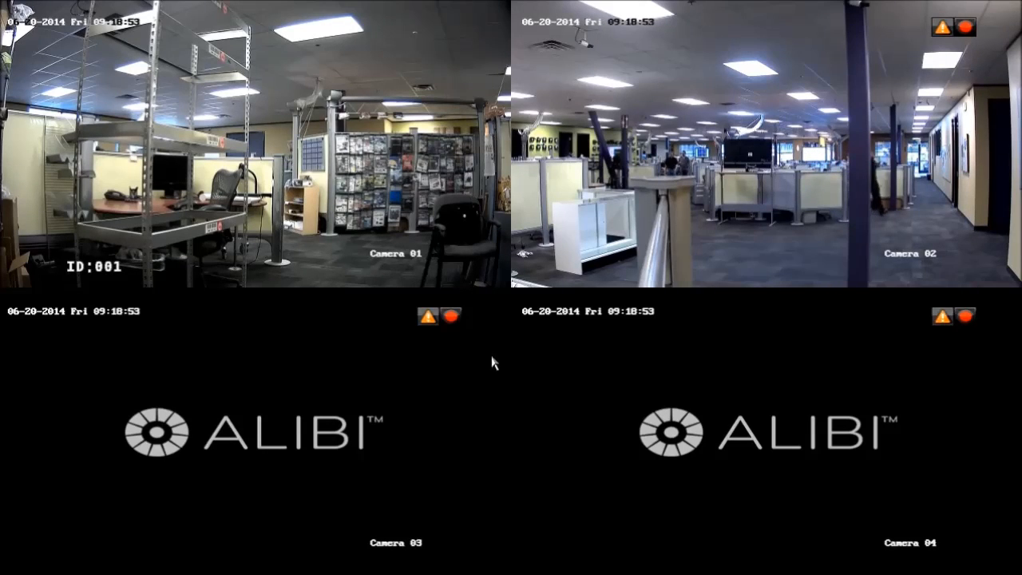
- Bring up the admin login prompt from live view and begin entering the password
right_click(492, 362)
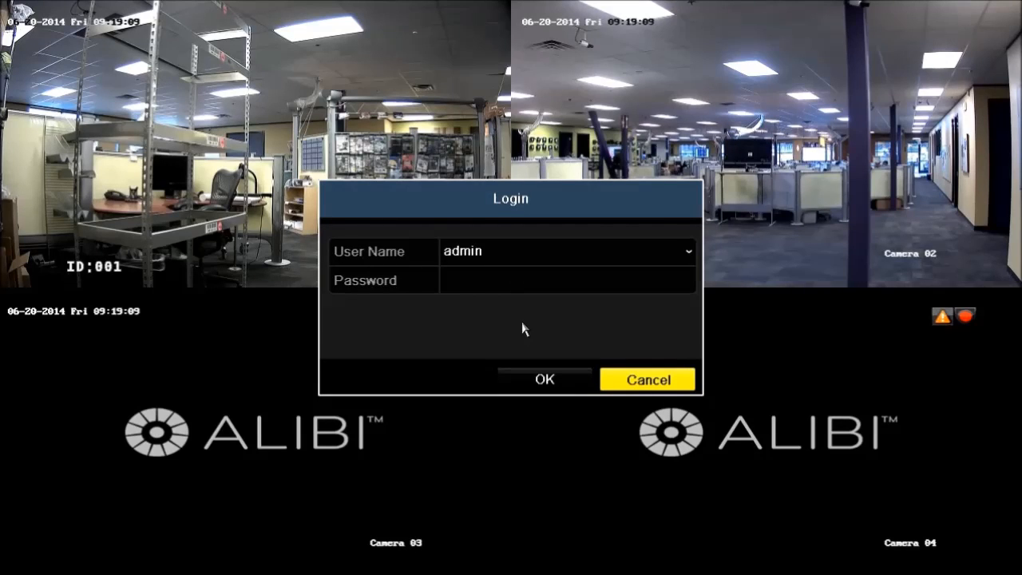
mouse_move(721, 245)
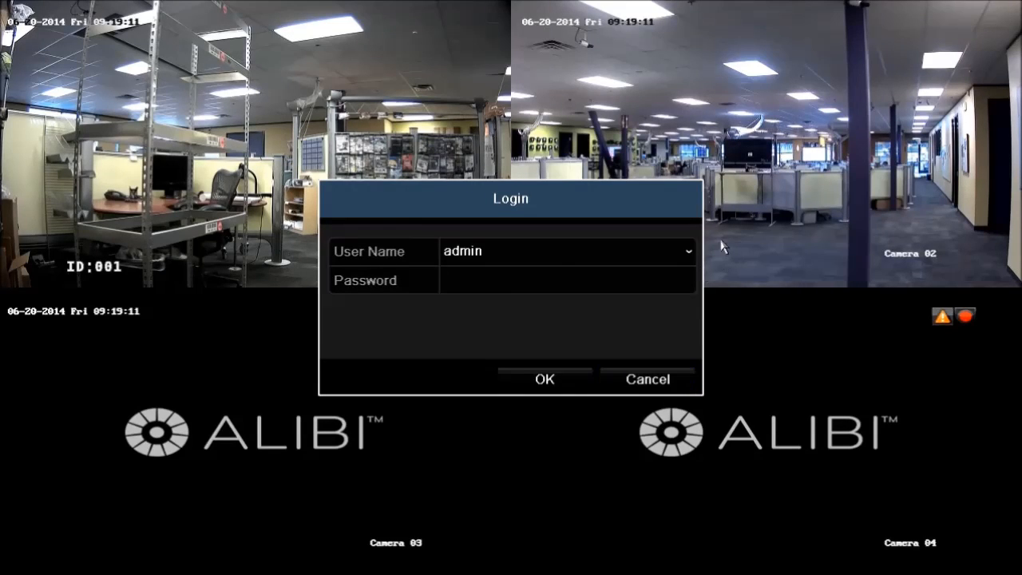
click(567, 251)
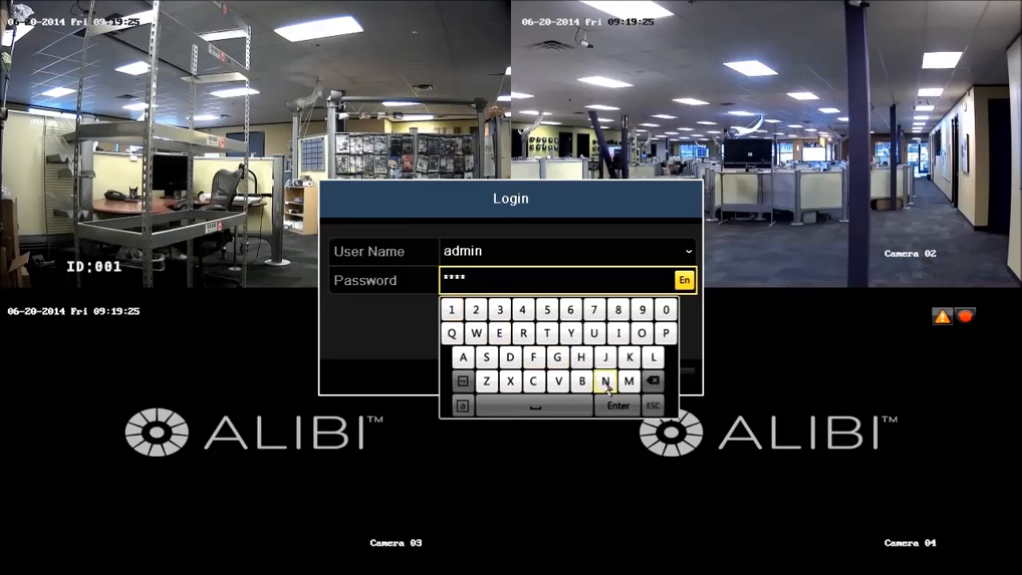
- Log in as admin and open Configuration on the General page
click(617, 406)
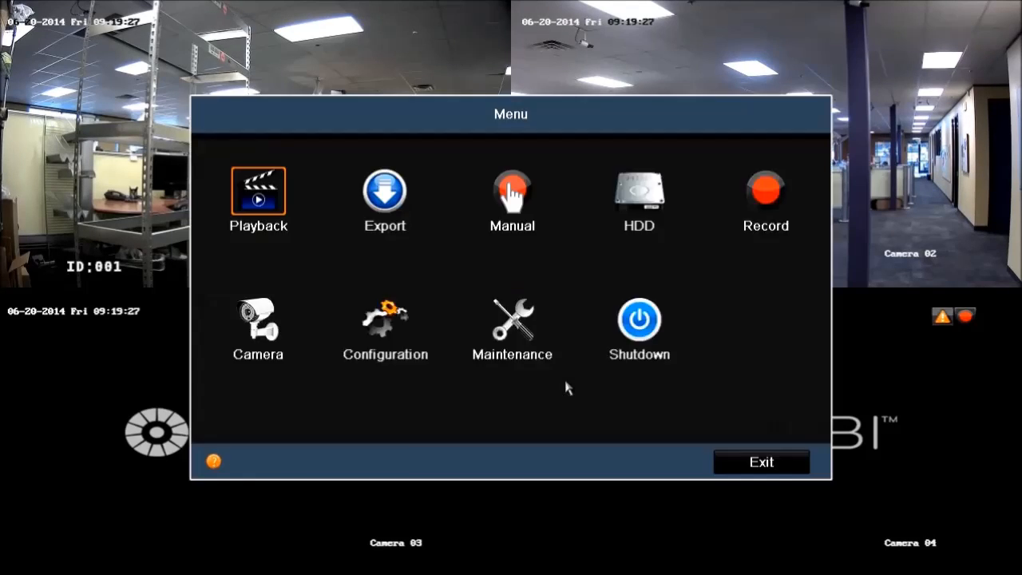
mouse_move(490, 410)
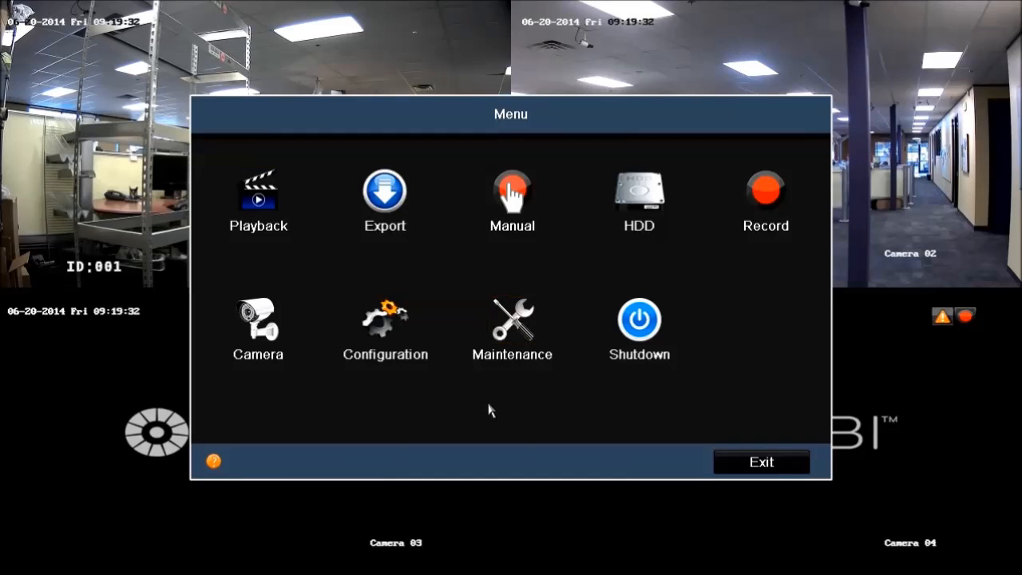
click(385, 330)
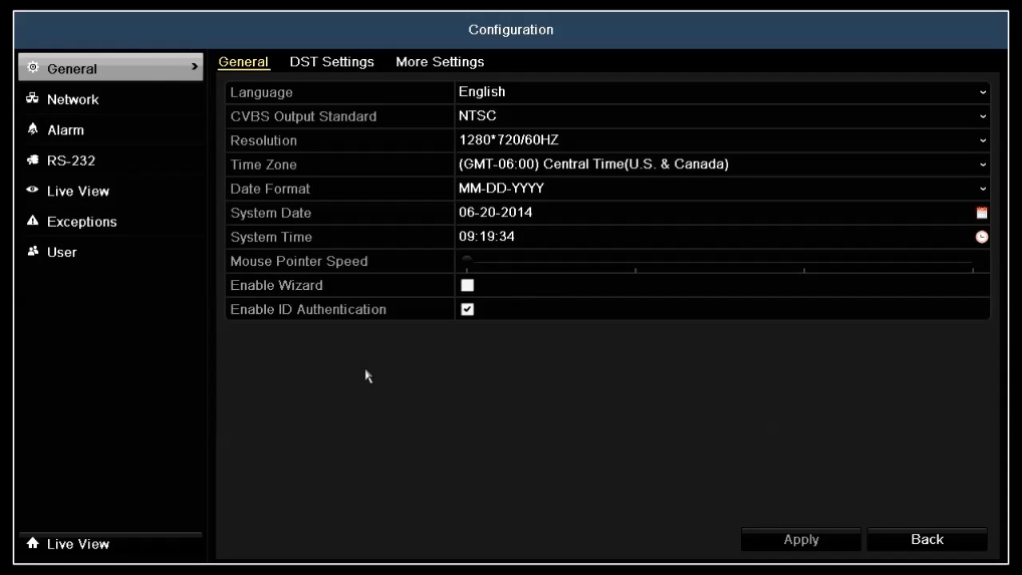
mouse_move(111, 252)
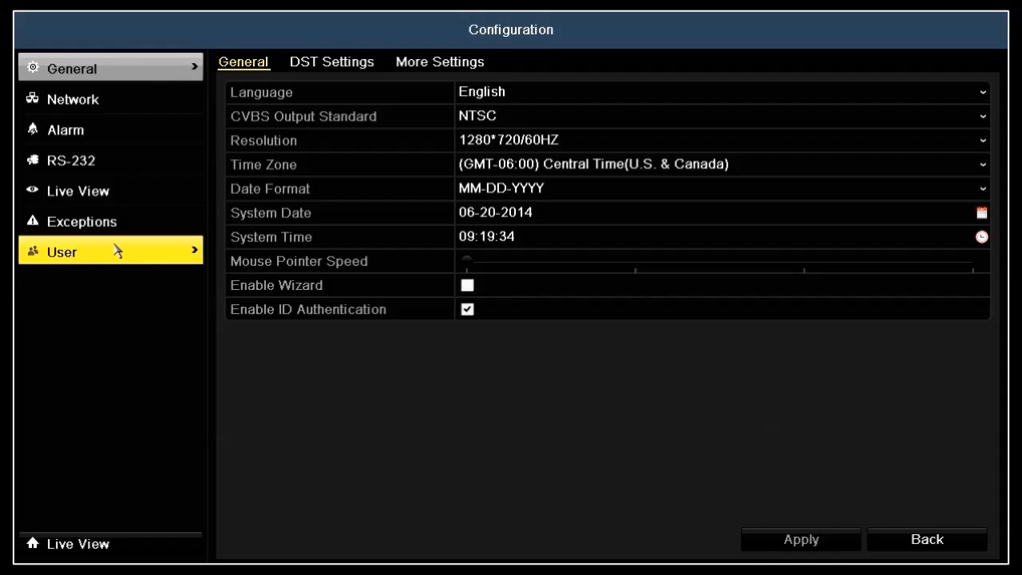
- Open User Management, which lists only admin, and start a blank Add User form
click(109, 251)
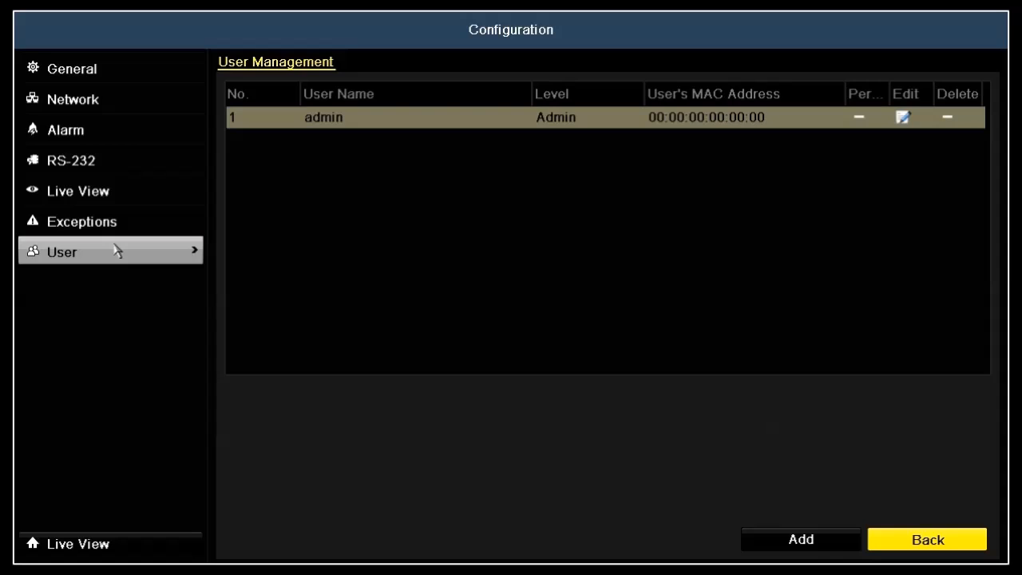
mouse_move(250, 303)
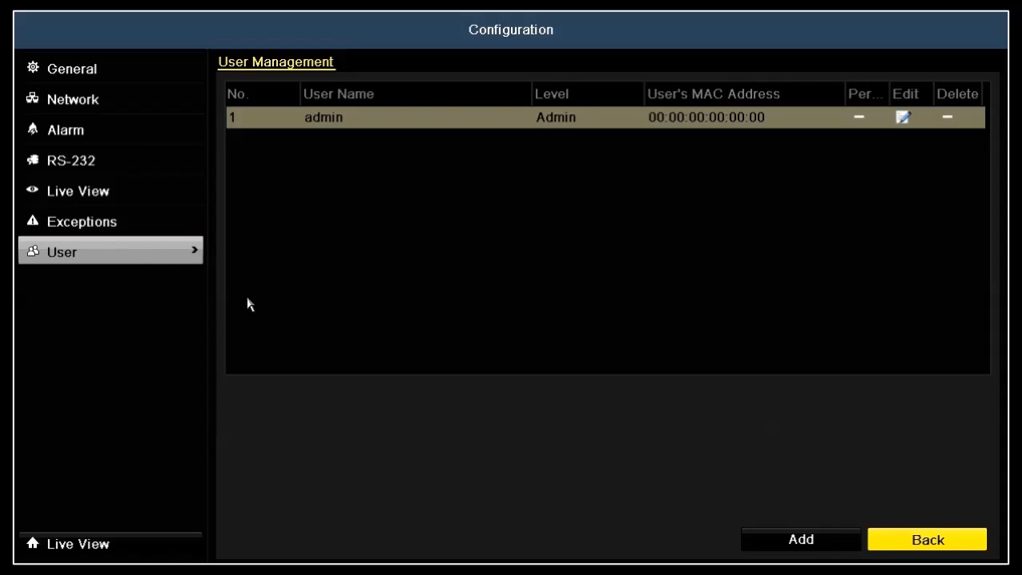
click(801, 539)
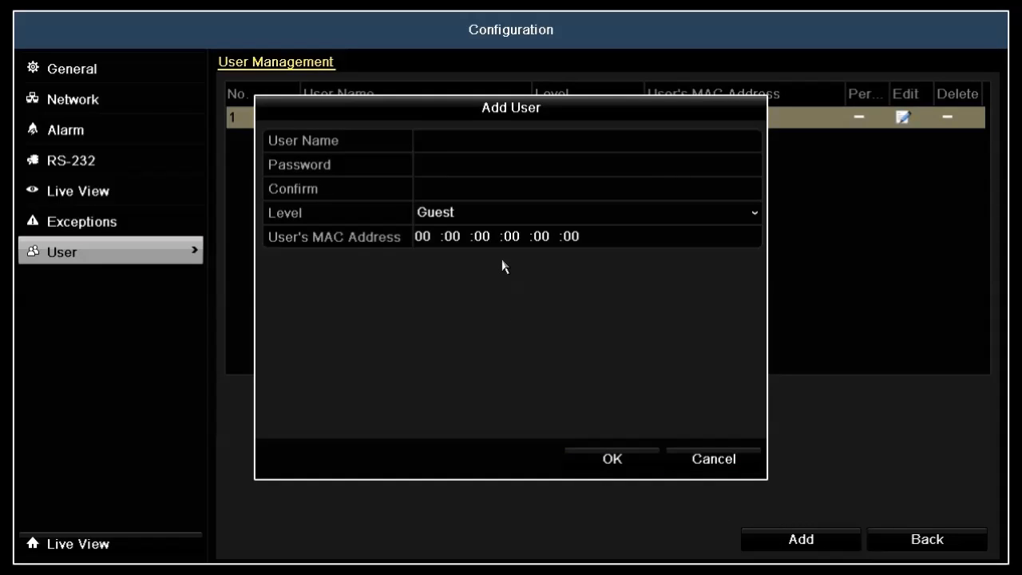
- Enter user name 'joe' and a password in the Add User form
click(587, 140)
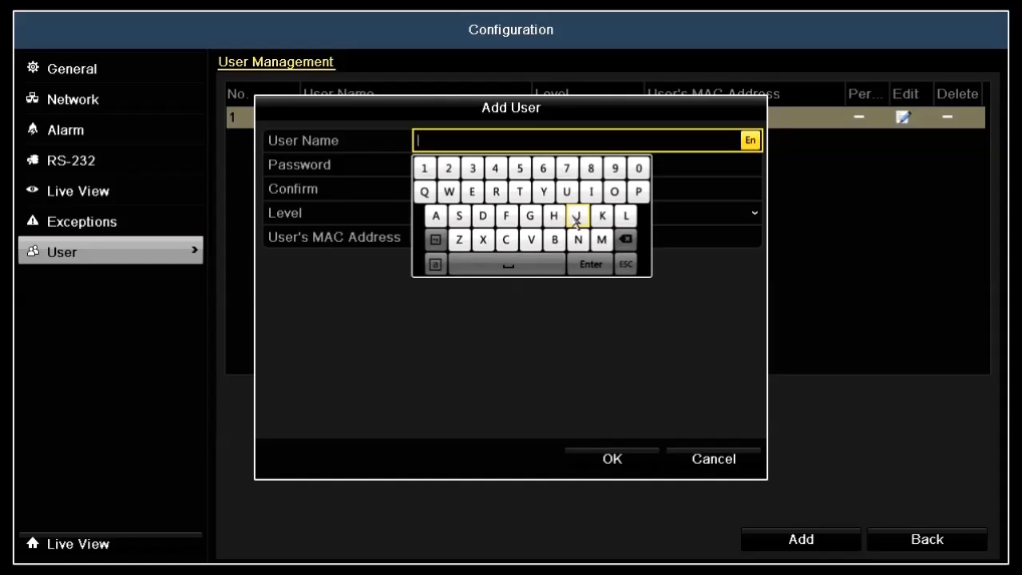
click(577, 216)
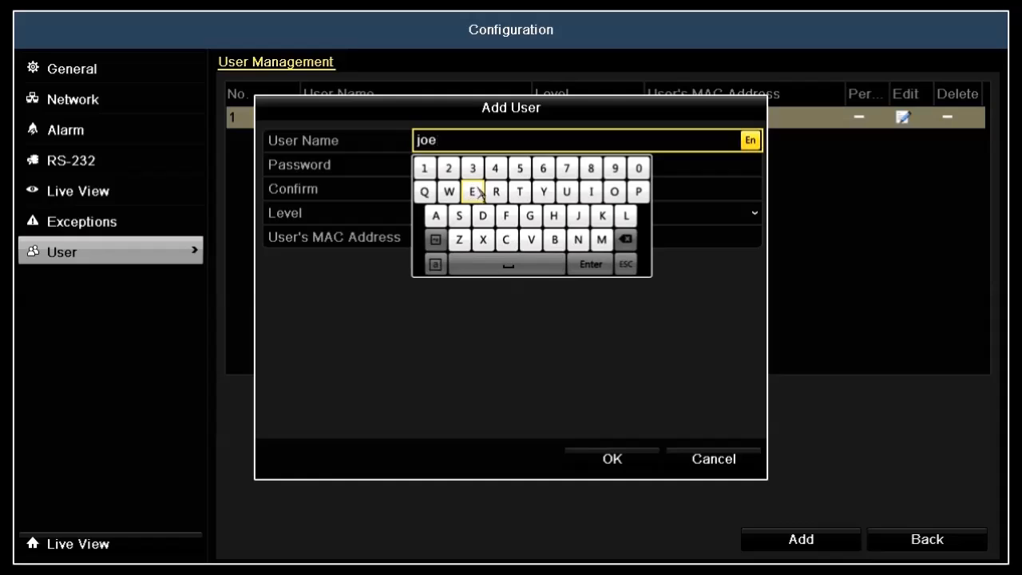
click(625, 264)
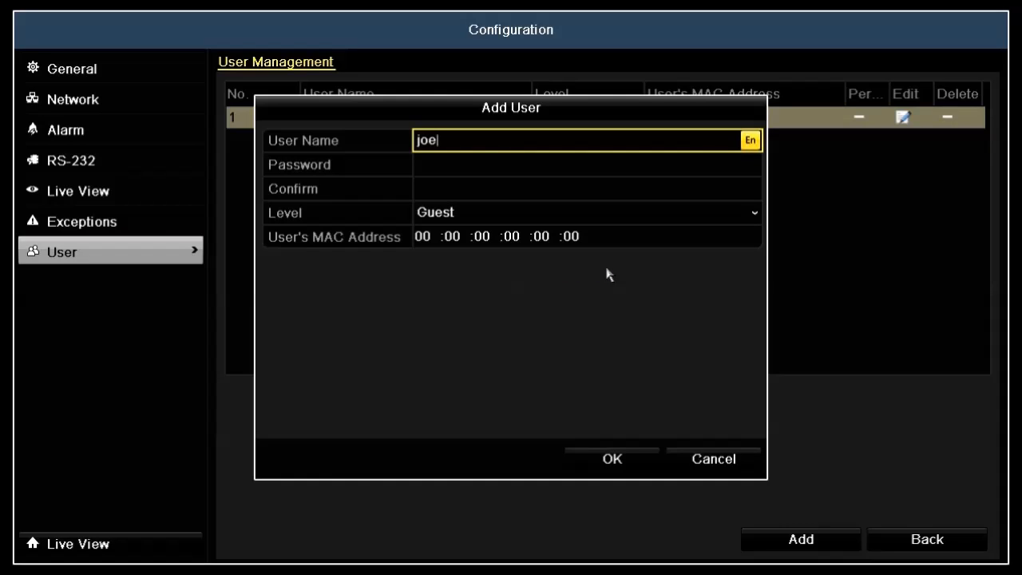
click(559, 164)
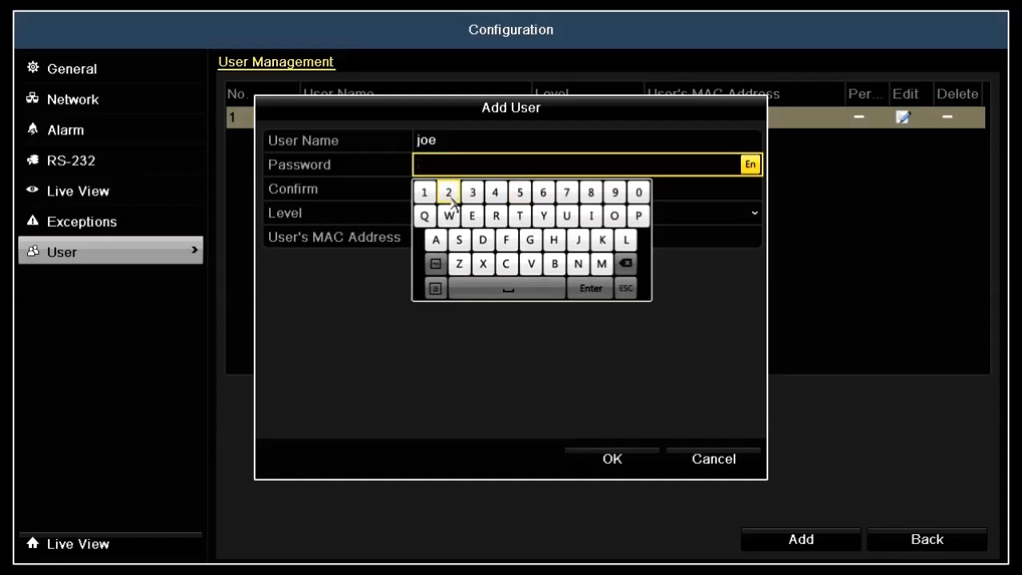
click(449, 191)
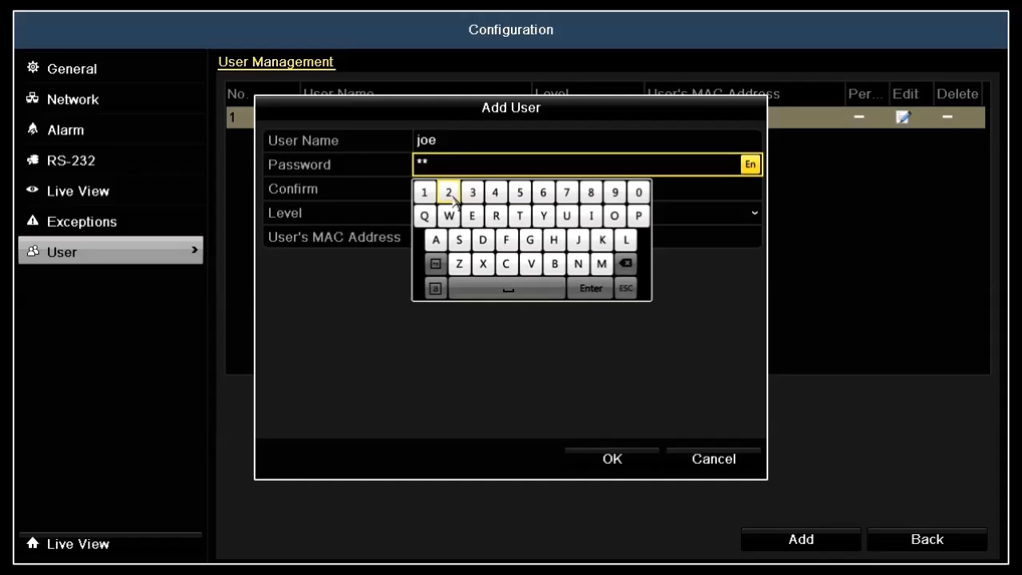
click(553, 263)
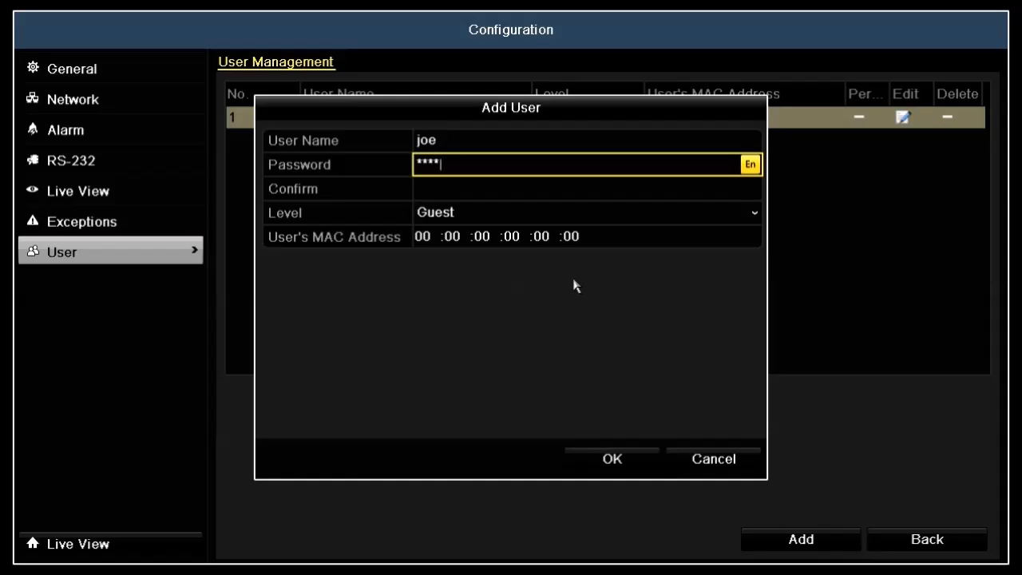
- Enter the matching confirmation password and set Level to Operator
click(587, 189)
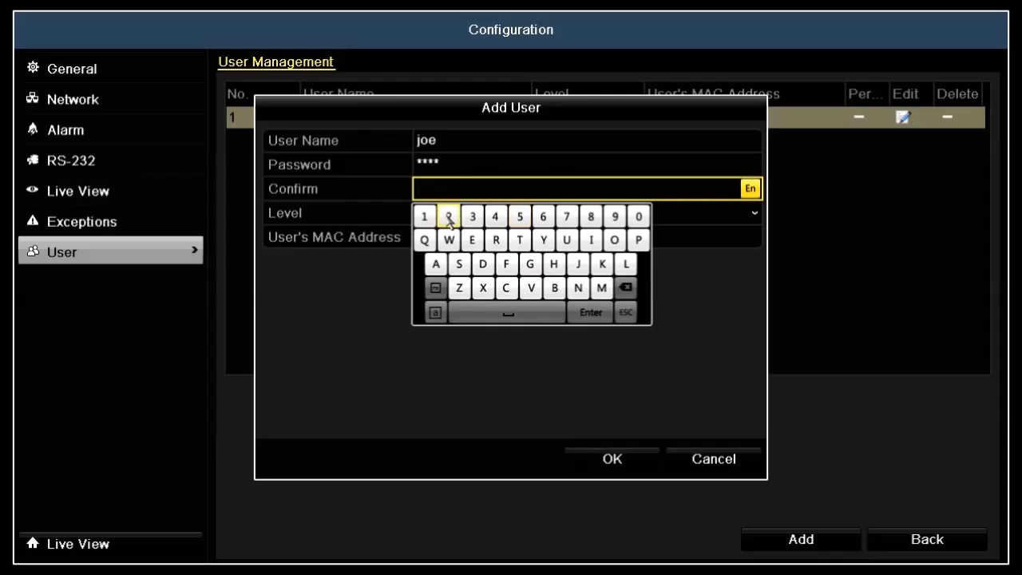
click(448, 217)
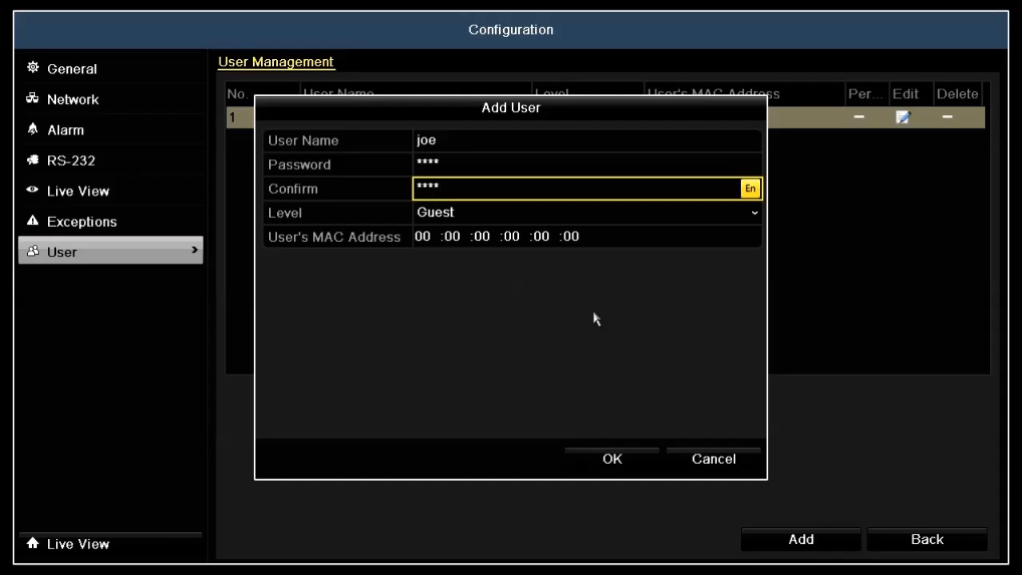
mouse_move(717, 277)
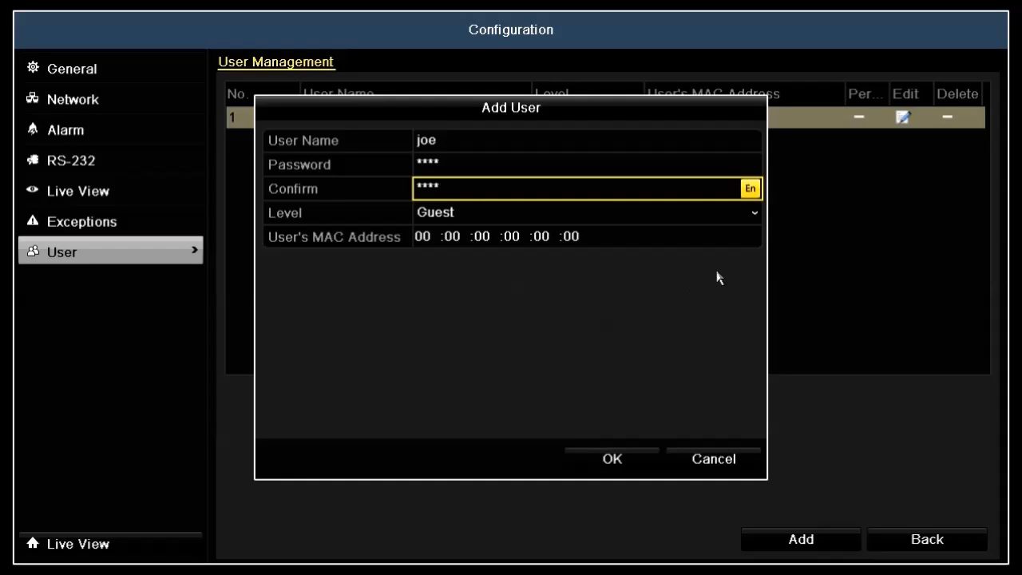
click(587, 212)
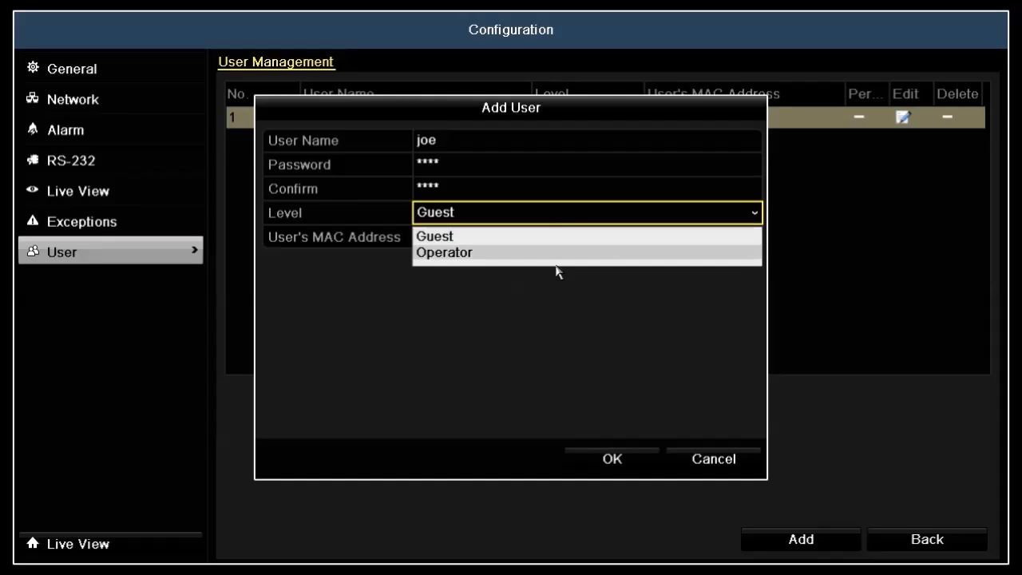
mouse_move(561, 260)
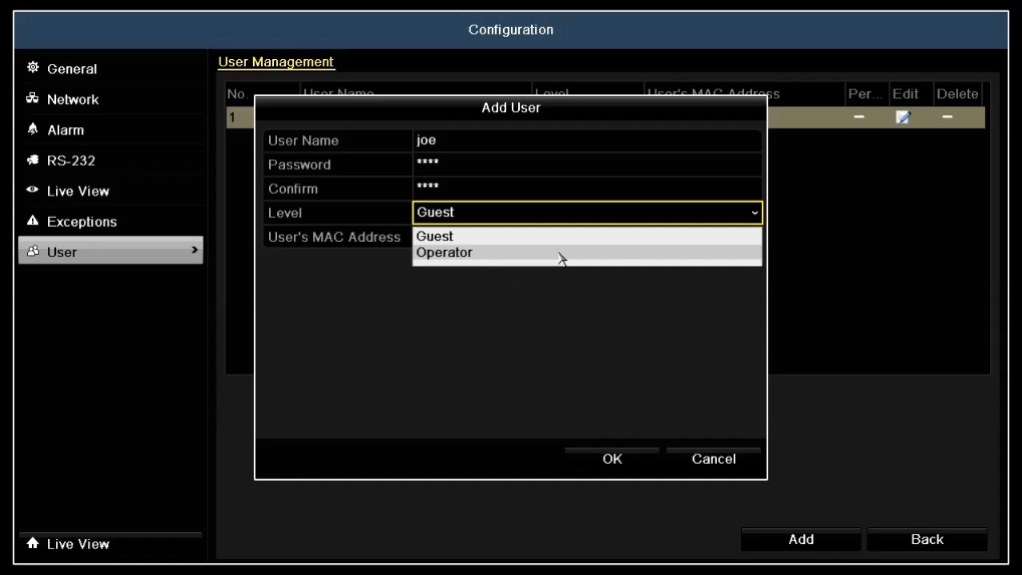
click(444, 252)
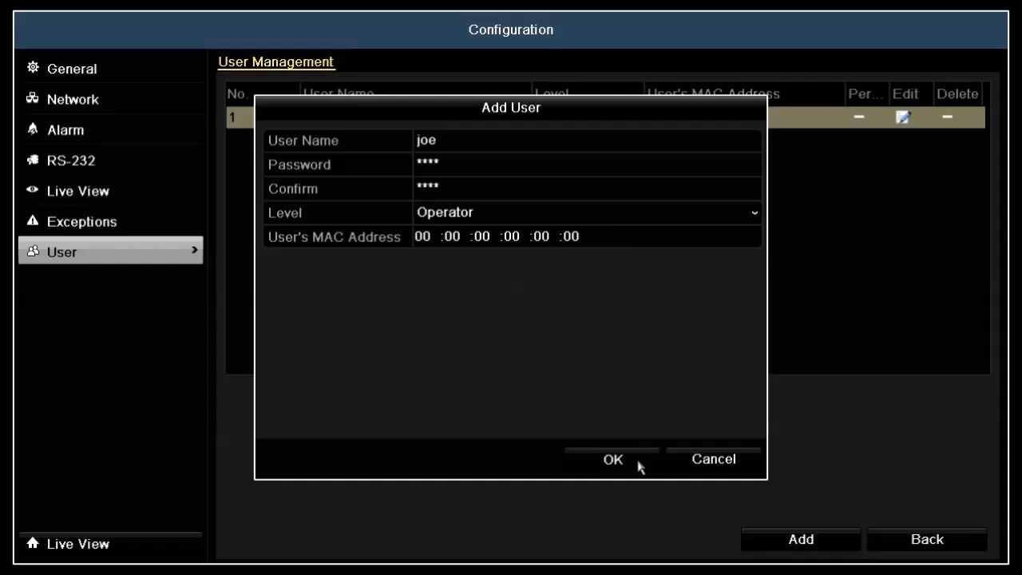
- Save the Add User form so joe is listed as an Operator alongside admin
click(613, 459)
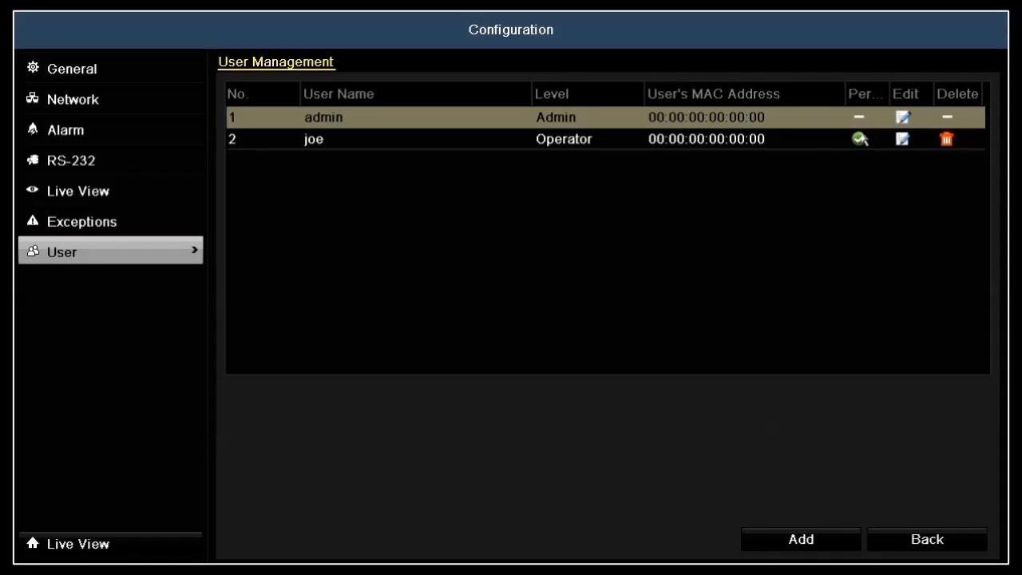
- In joe's Local Configuration permissions, enable Local Shutdown / Reboot with Local Log Search
click(859, 138)
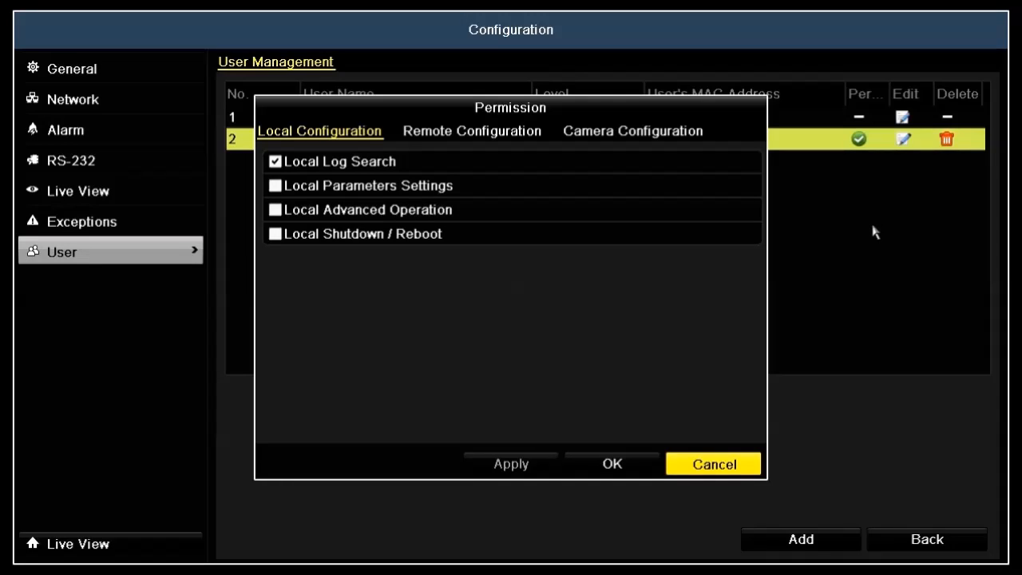
mouse_move(505, 136)
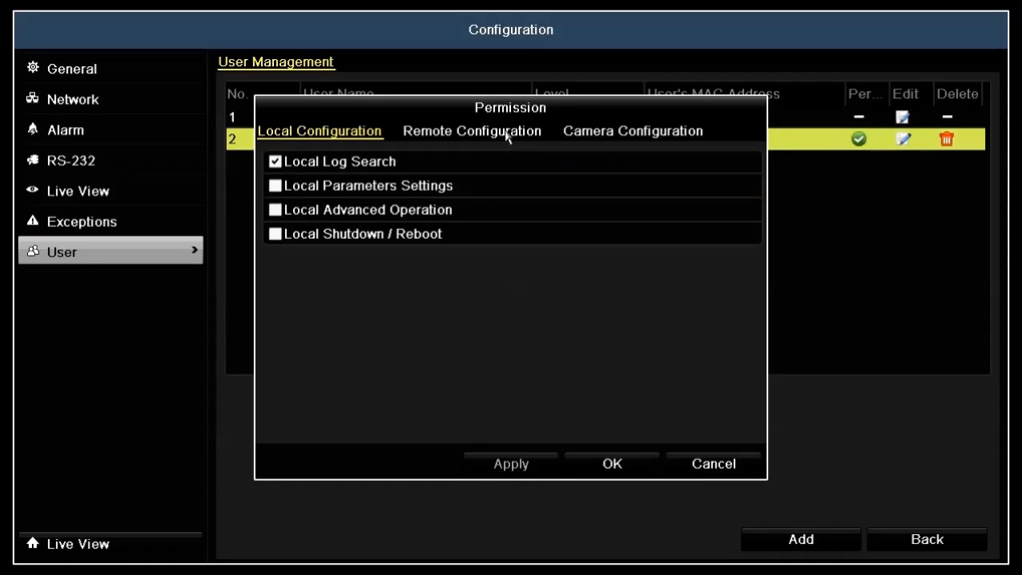
mouse_move(651, 139)
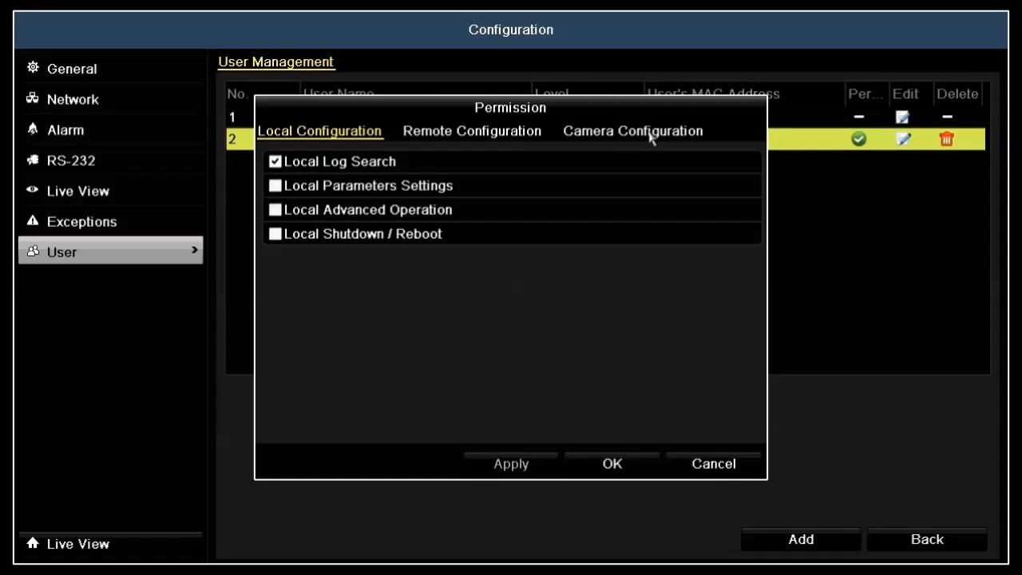
mouse_move(533, 310)
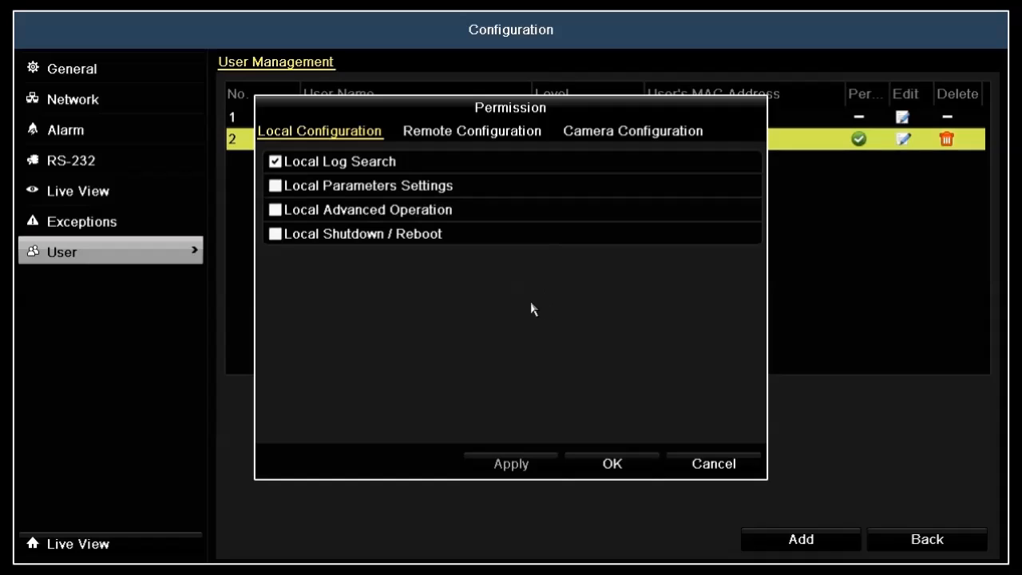
mouse_move(518, 319)
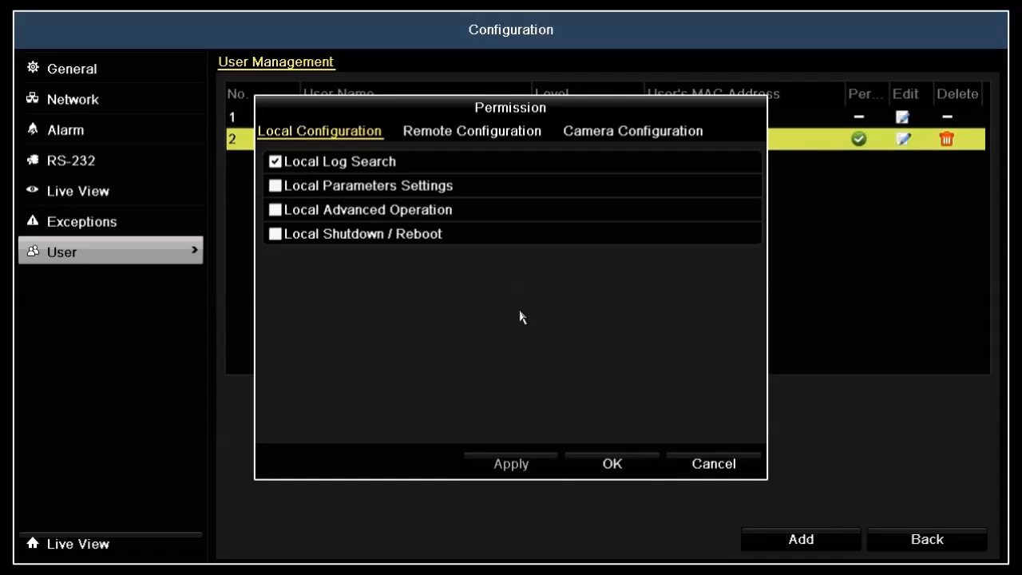
mouse_move(497, 317)
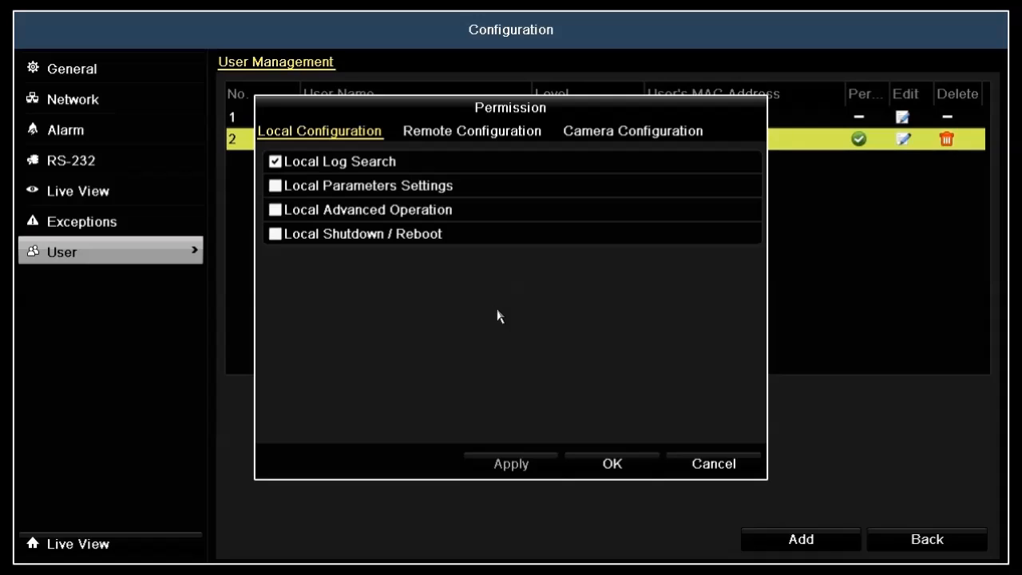
mouse_move(508, 318)
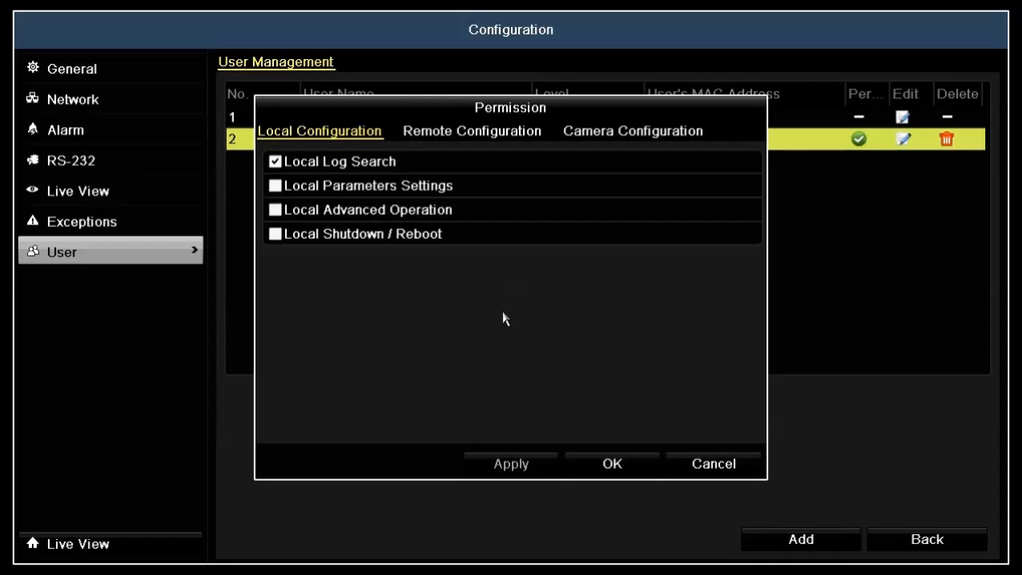
click(276, 233)
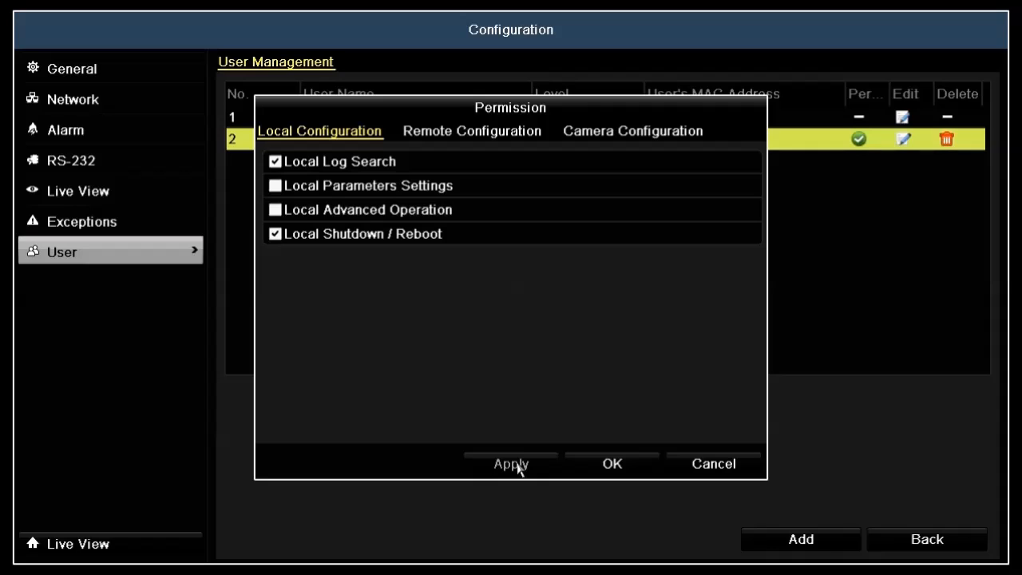
mouse_move(505, 339)
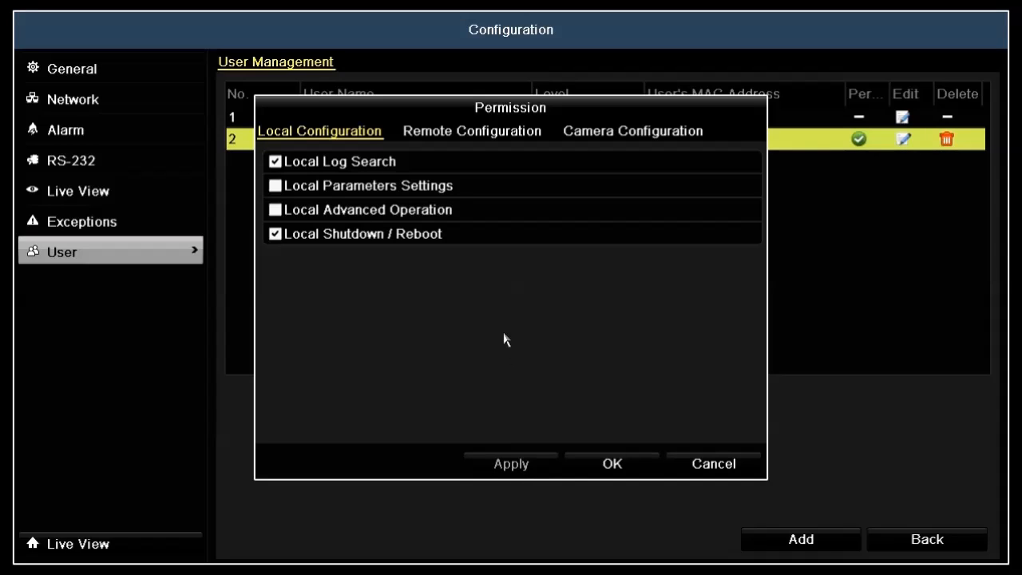
mouse_move(512, 322)
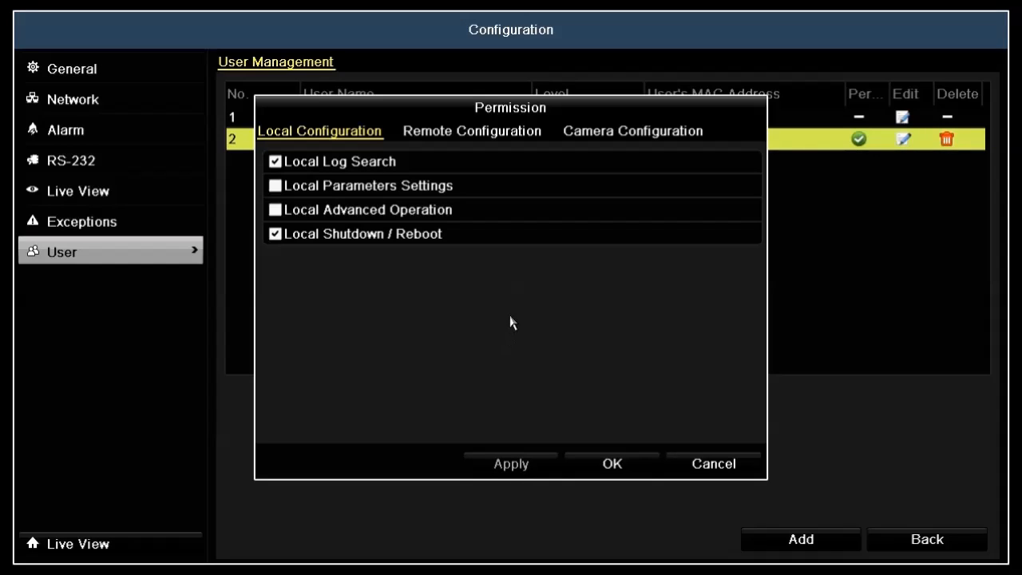
- Restrict joe's Remote Live View to cameras A1–A4 and save the permissions
click(472, 131)
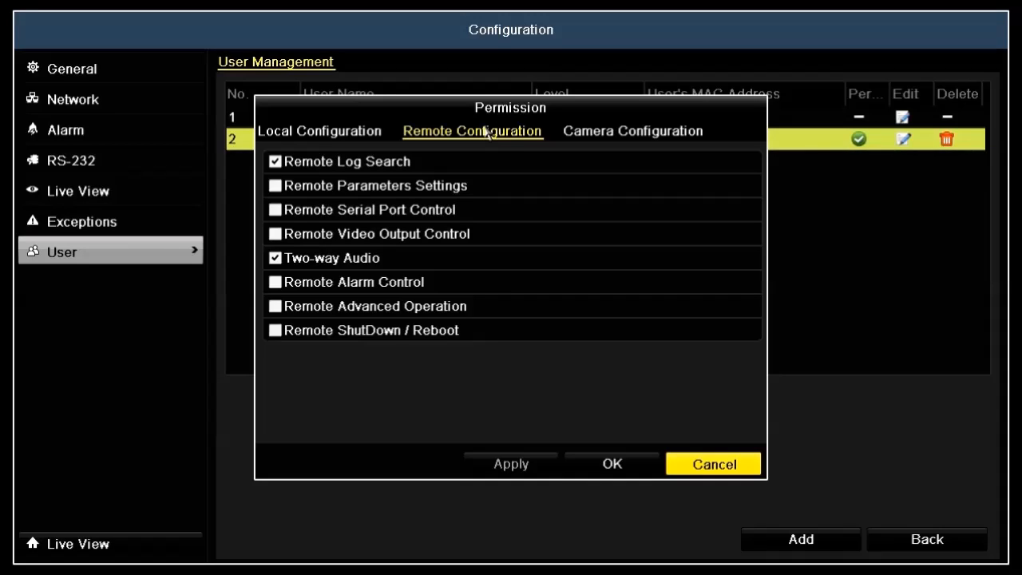
mouse_move(592, 139)
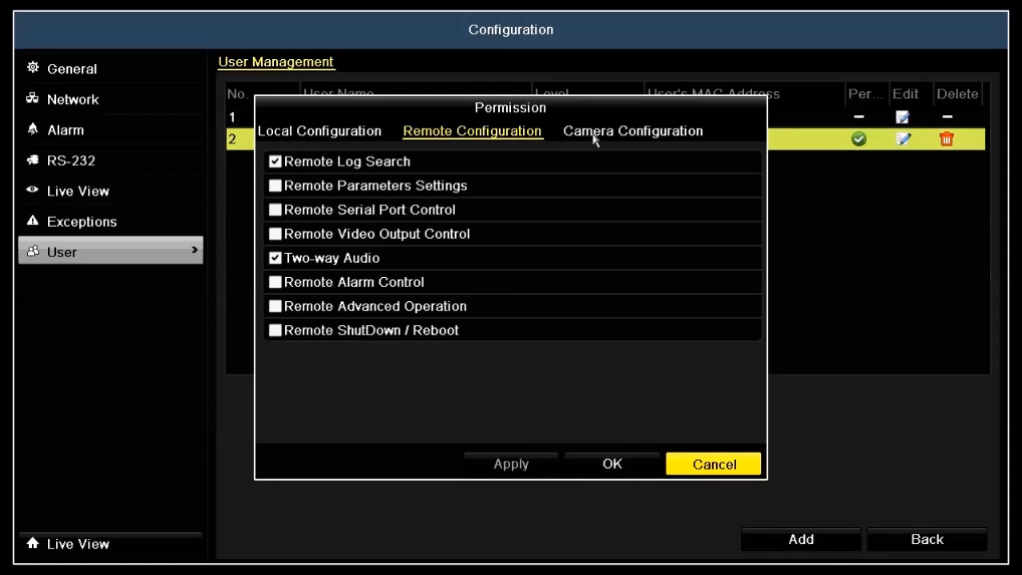
click(632, 130)
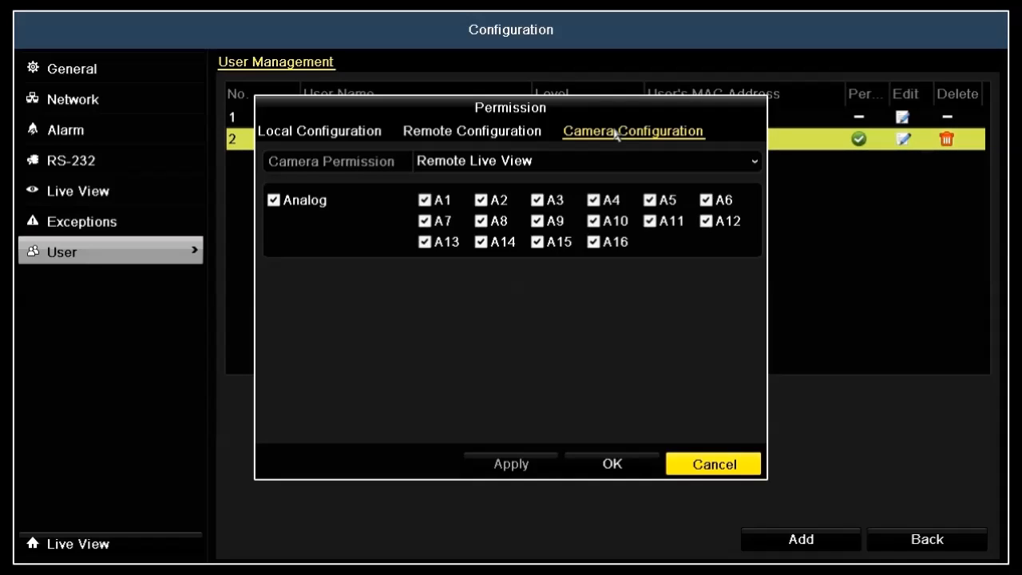
mouse_move(736, 148)
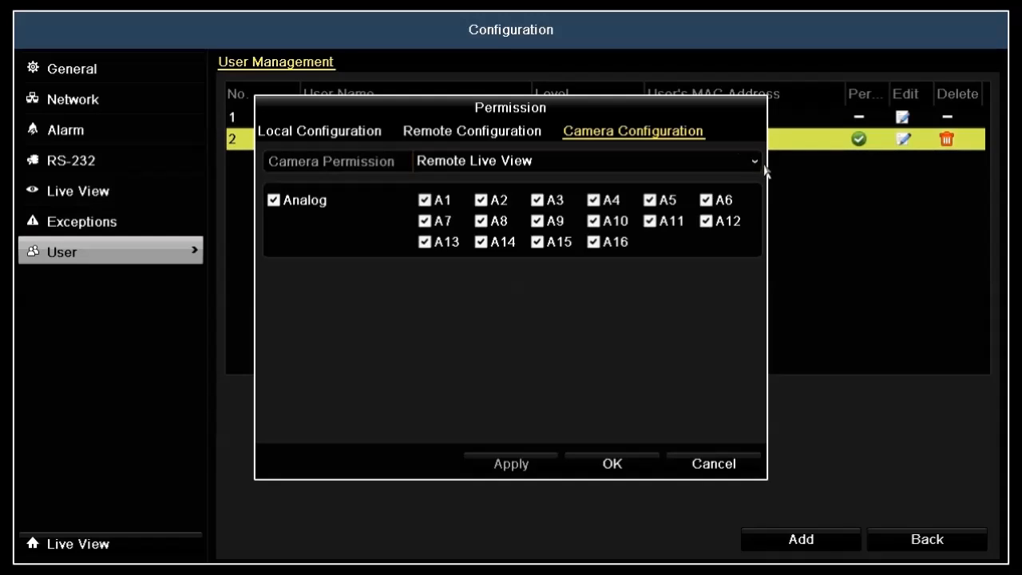
click(752, 161)
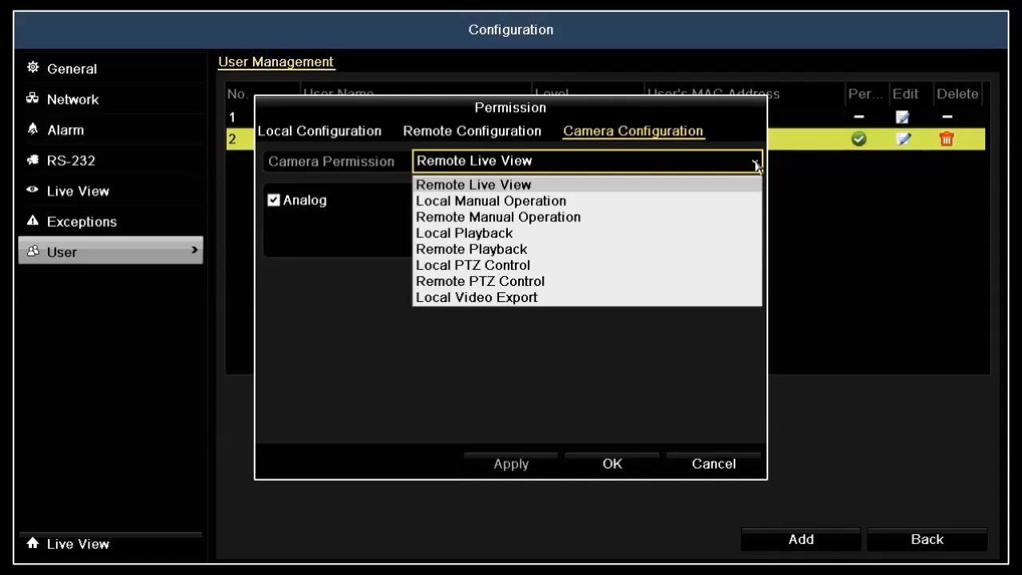
click(473, 185)
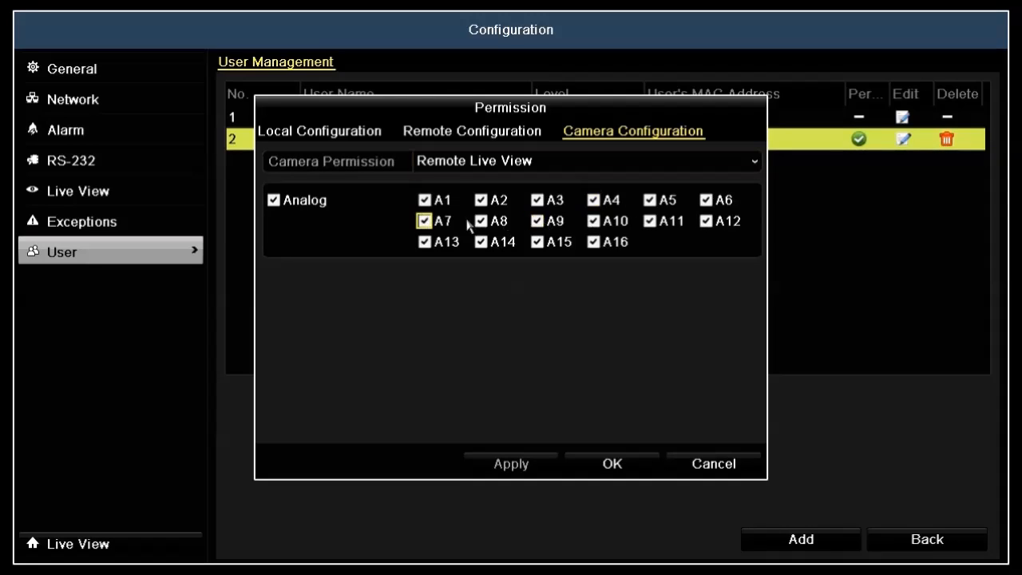
click(273, 200)
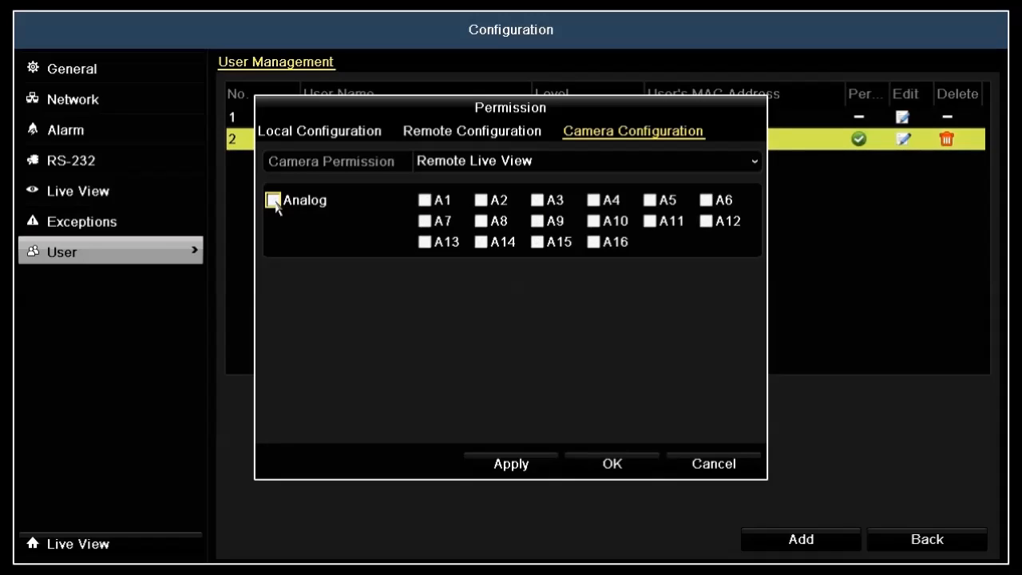
click(424, 200)
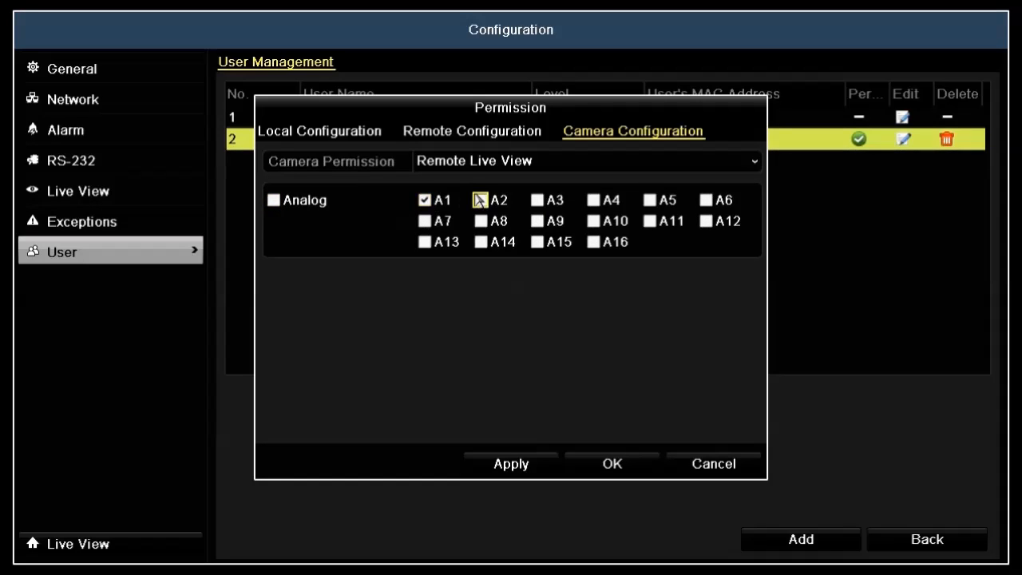
click(536, 200)
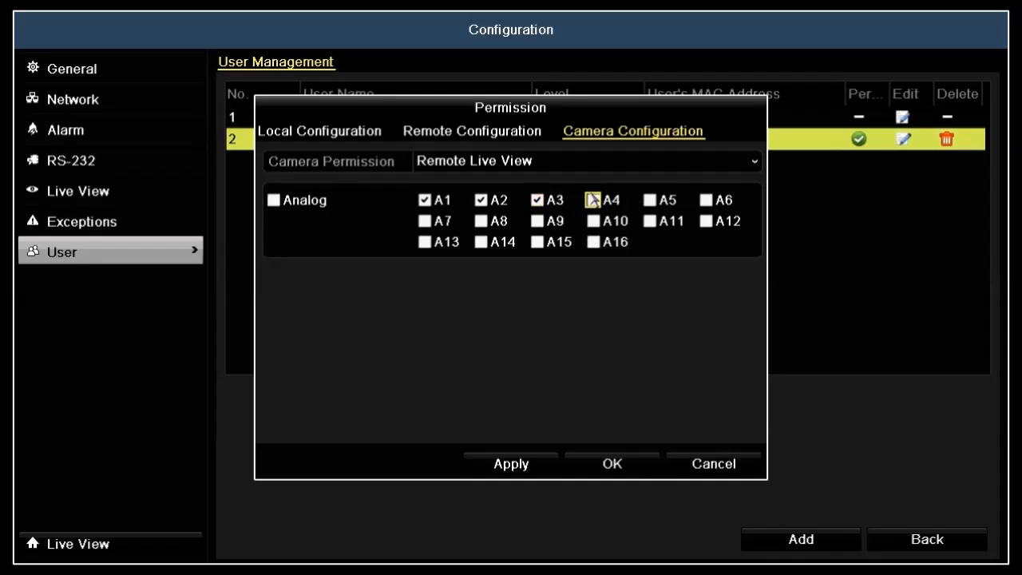
click(593, 200)
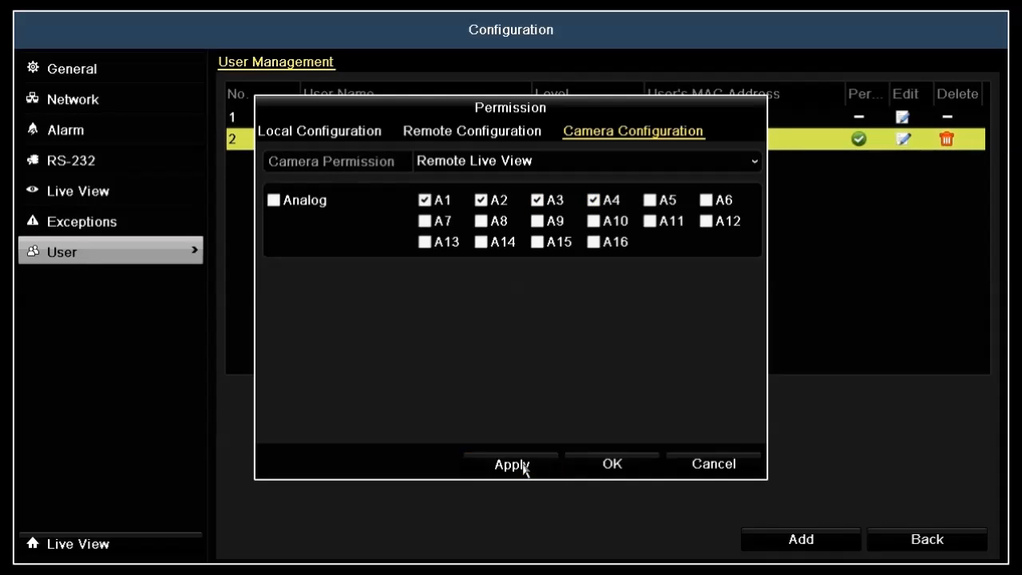
click(612, 463)
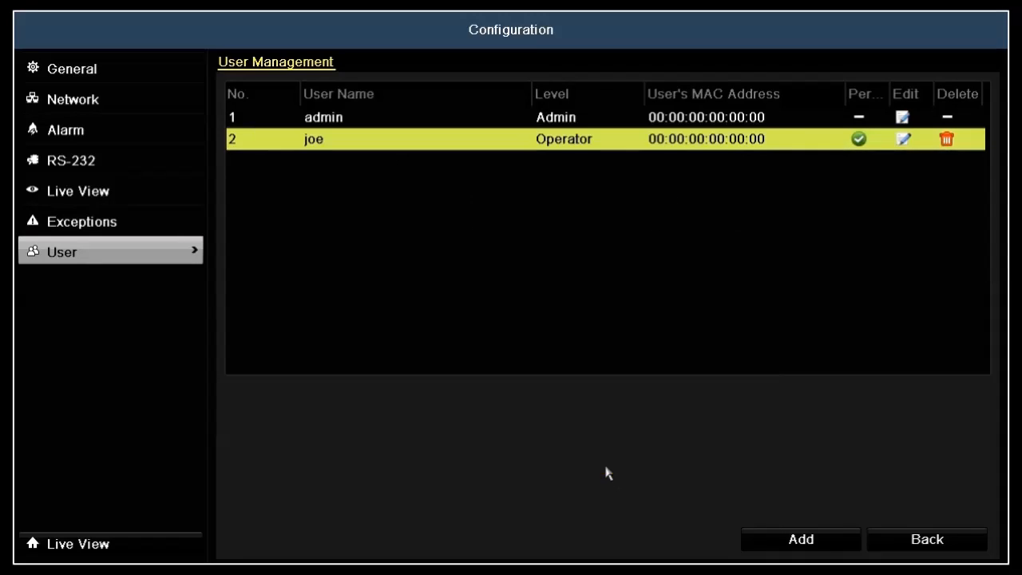
mouse_move(603, 468)
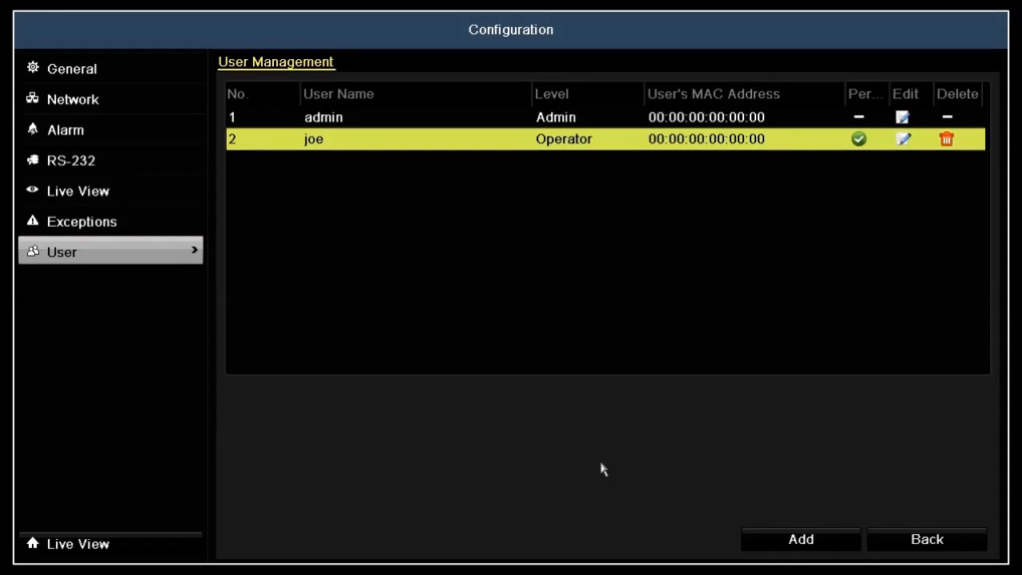
mouse_move(909, 321)
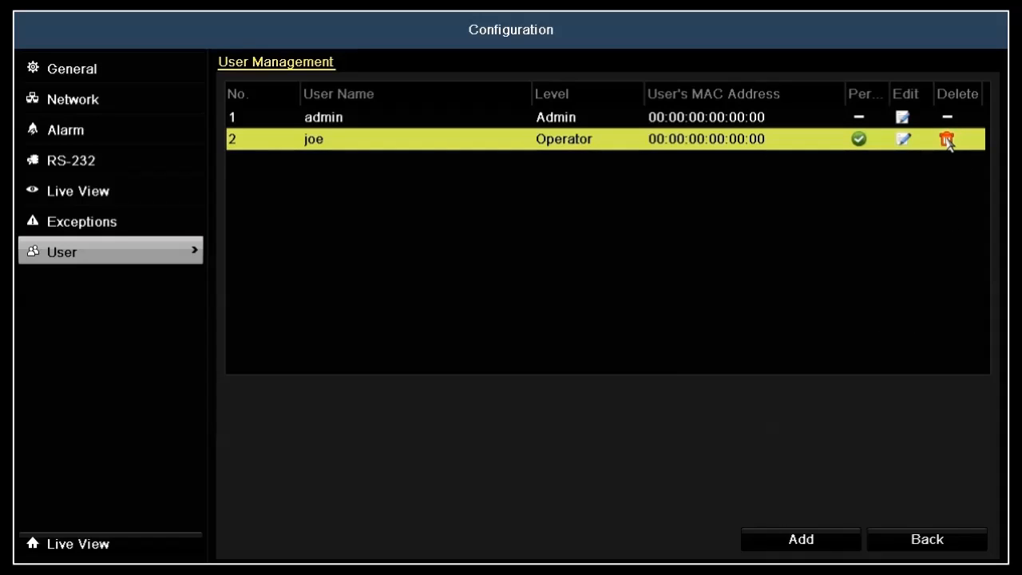
mouse_move(720, 219)
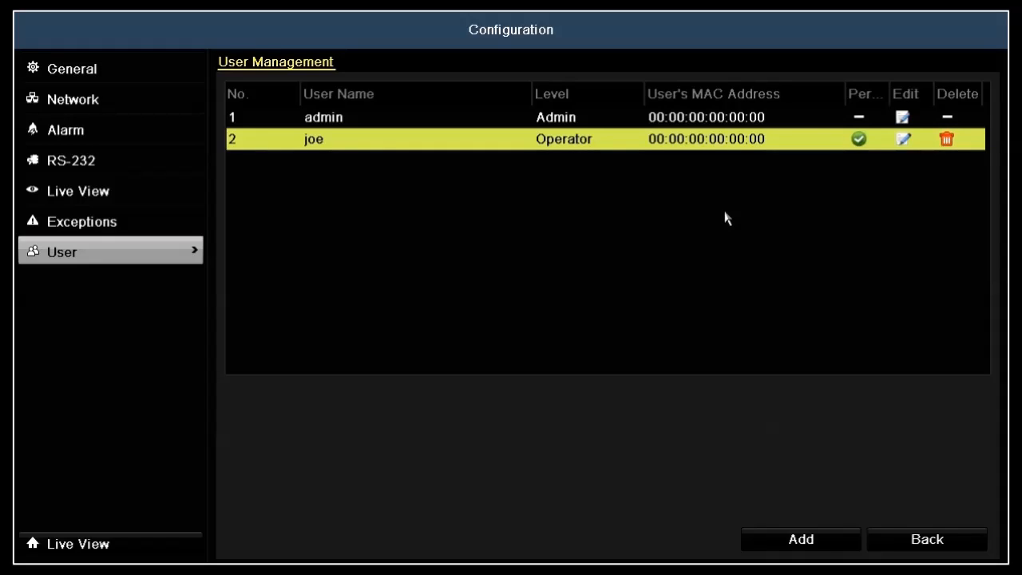
mouse_move(733, 220)
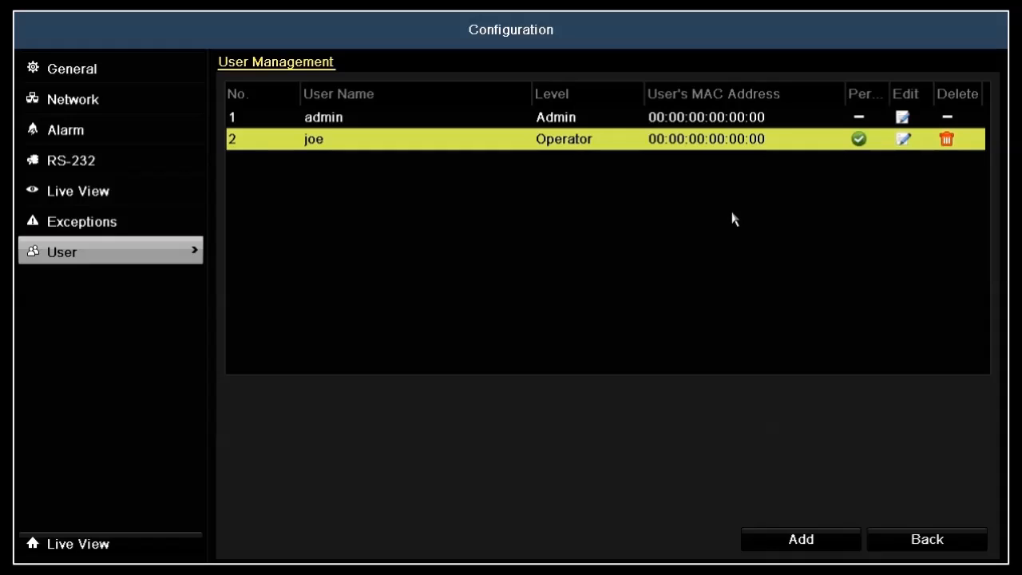
mouse_move(743, 212)
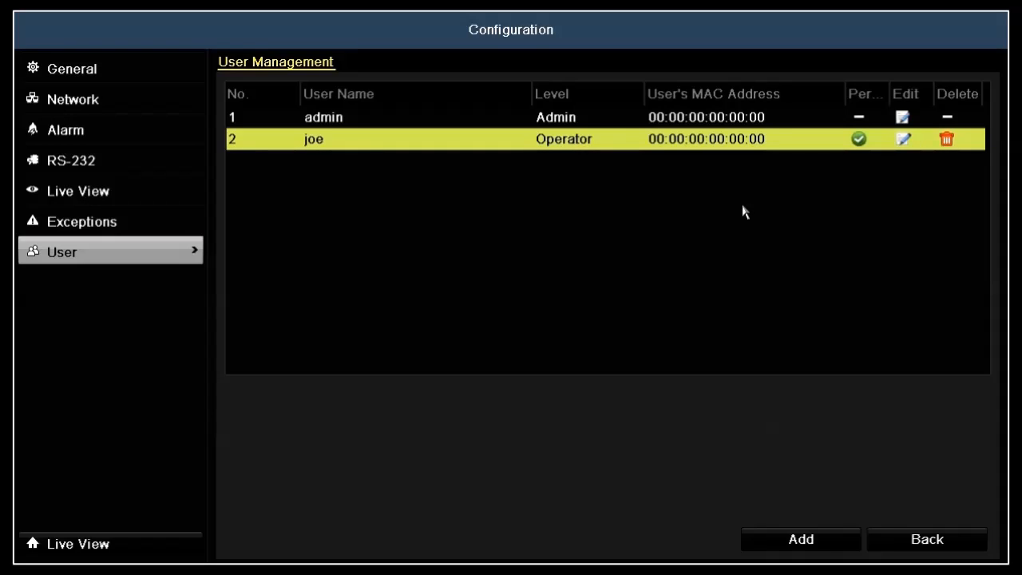
mouse_move(735, 212)
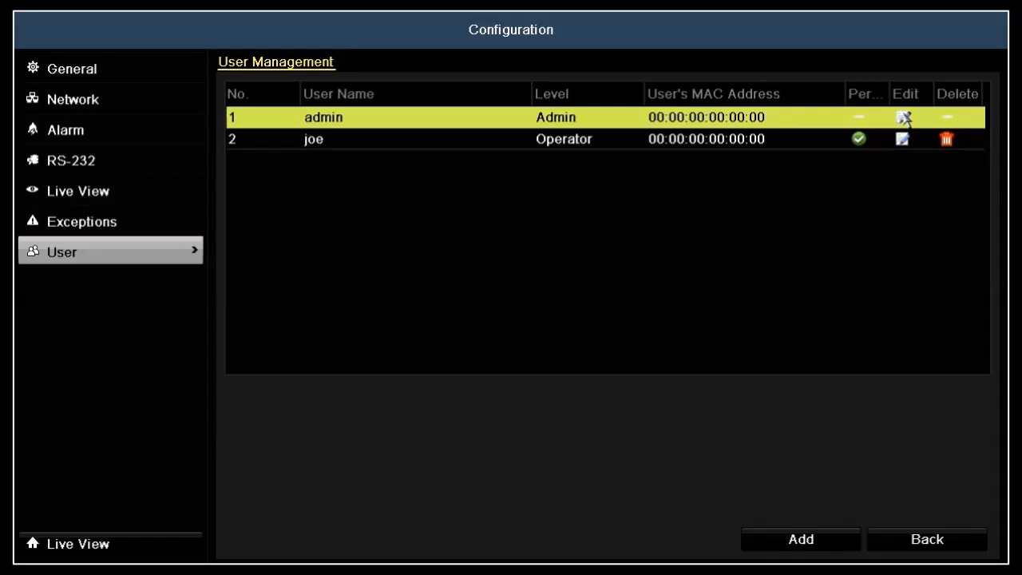
click(904, 118)
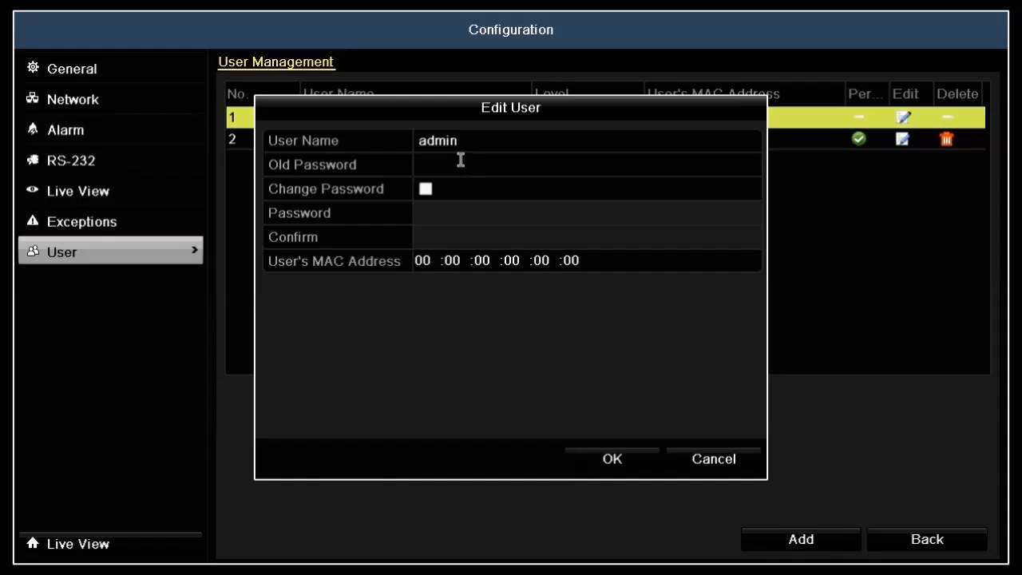
- Enter admin's old password, enable Change Password, and start typing the new password
click(559, 164)
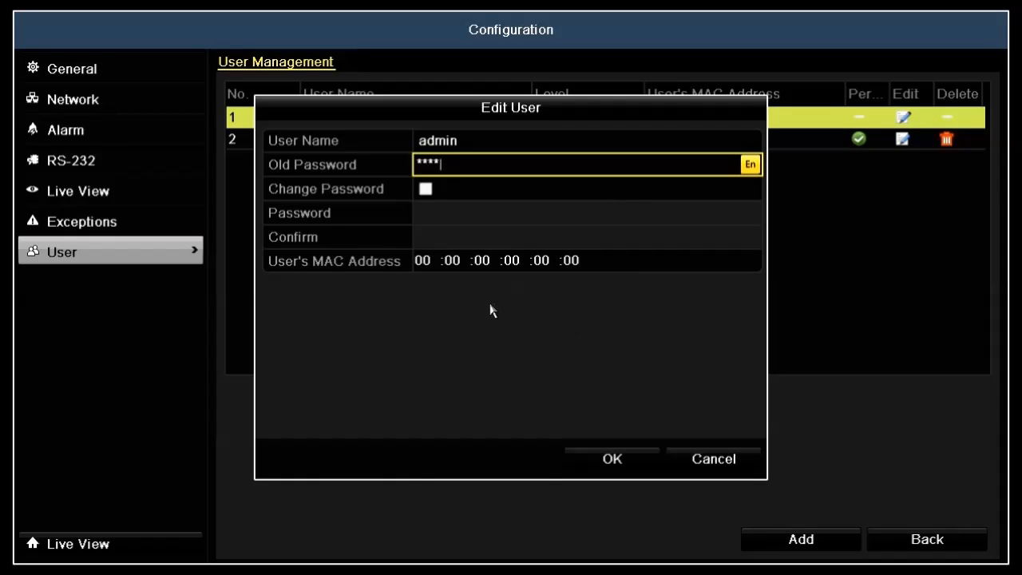
click(426, 189)
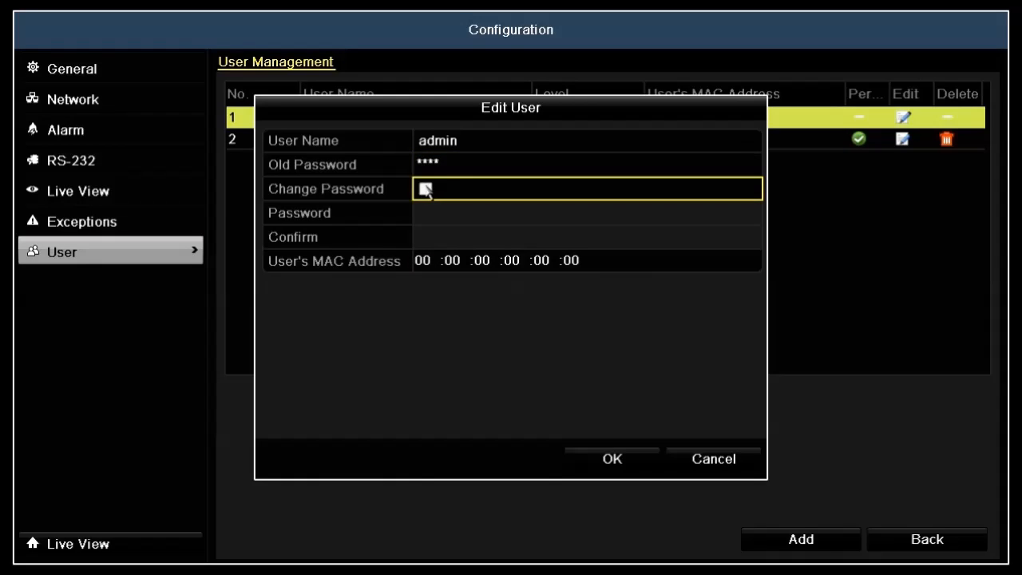
click(425, 189)
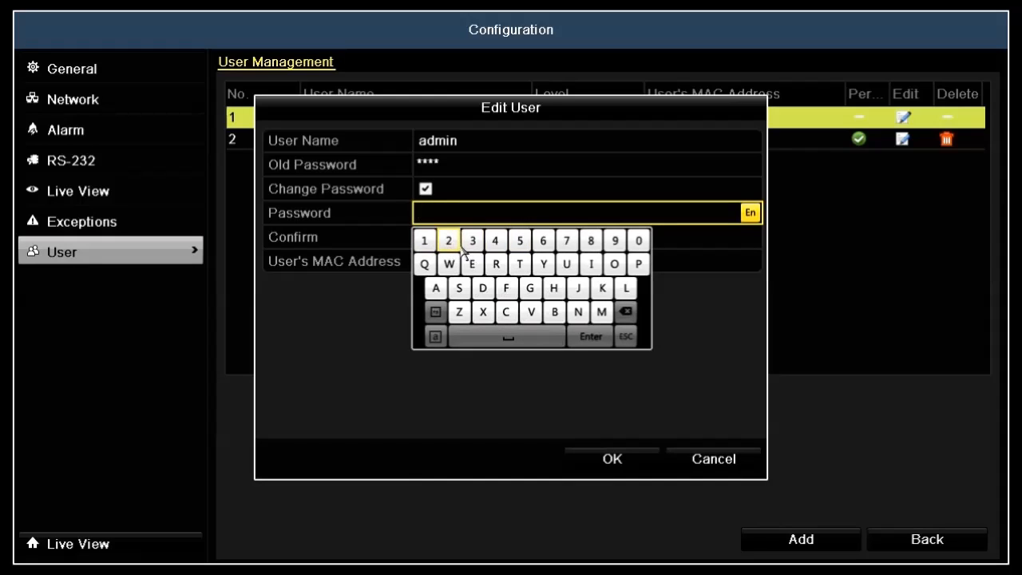
click(472, 241)
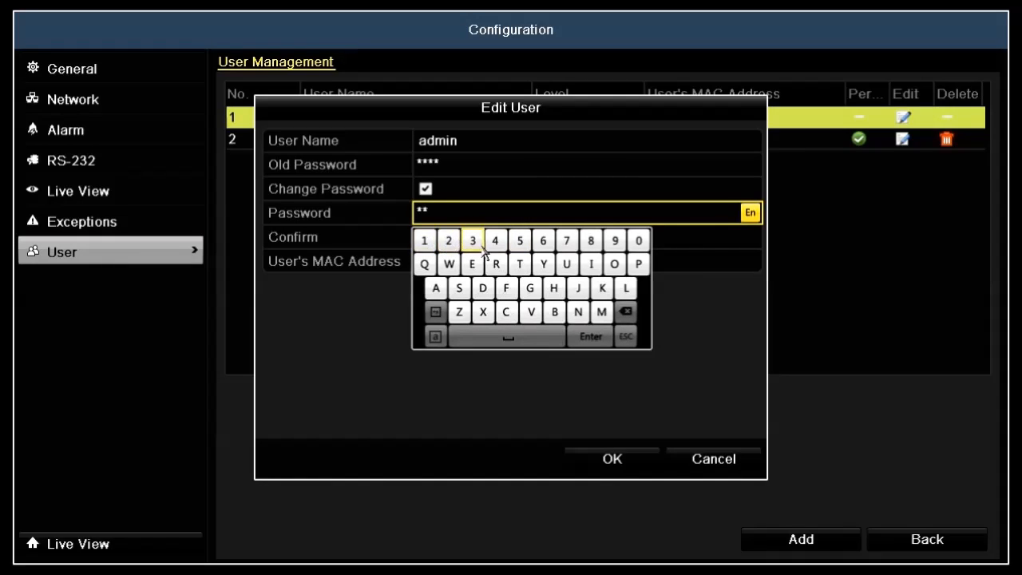